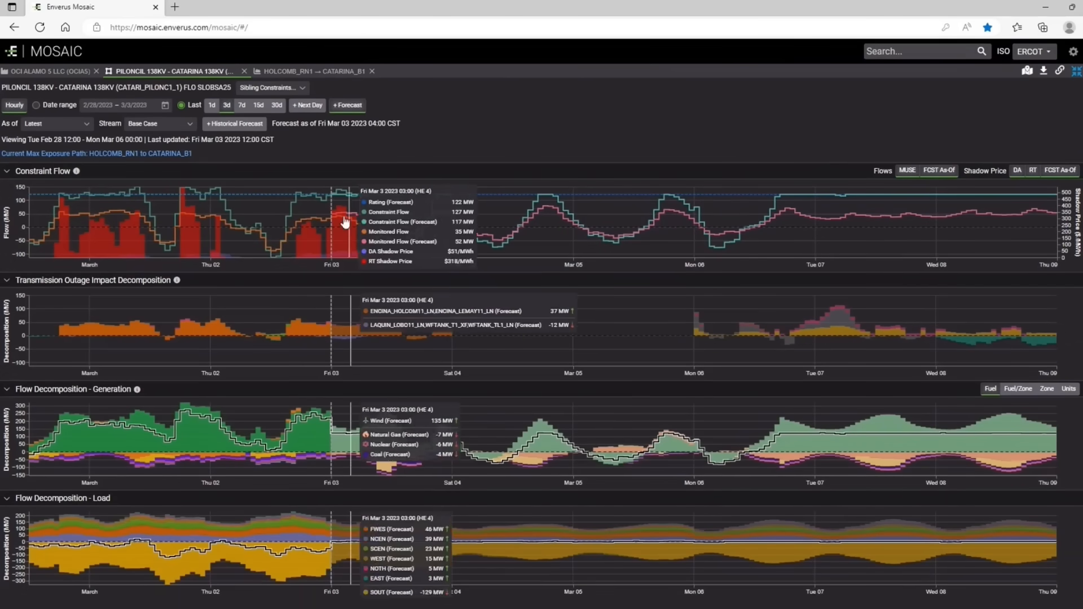
{"action": "mouse_move", "coordinate": [73, 225]}
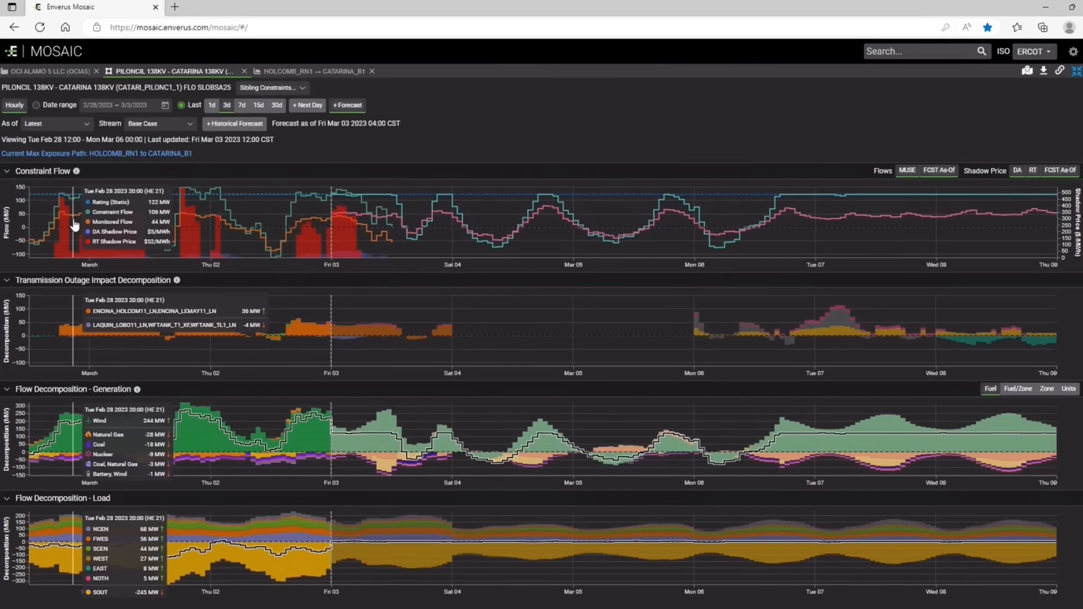
{"action": "mouse_move", "coordinate": [304, 211]}
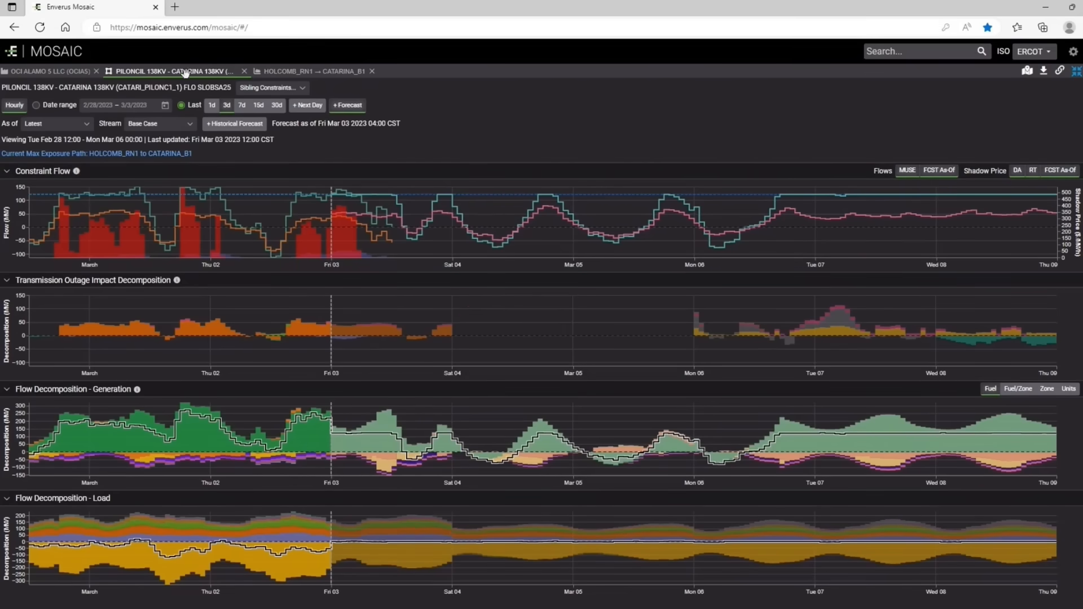
{"action": "mouse_move", "coordinate": [556, 241]}
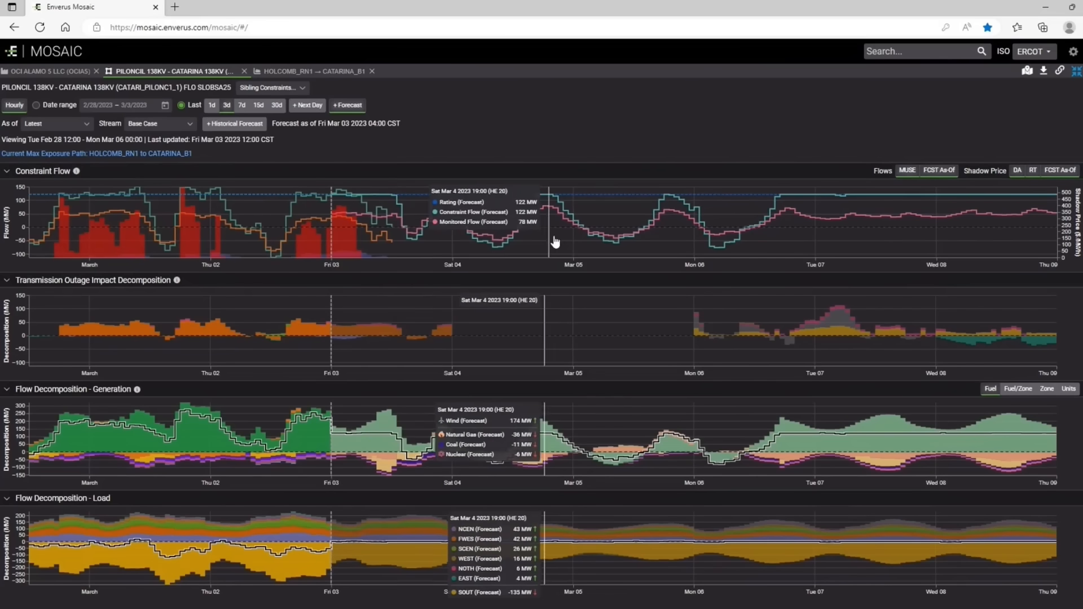
{"action": "mouse_move", "coordinate": [539, 251]}
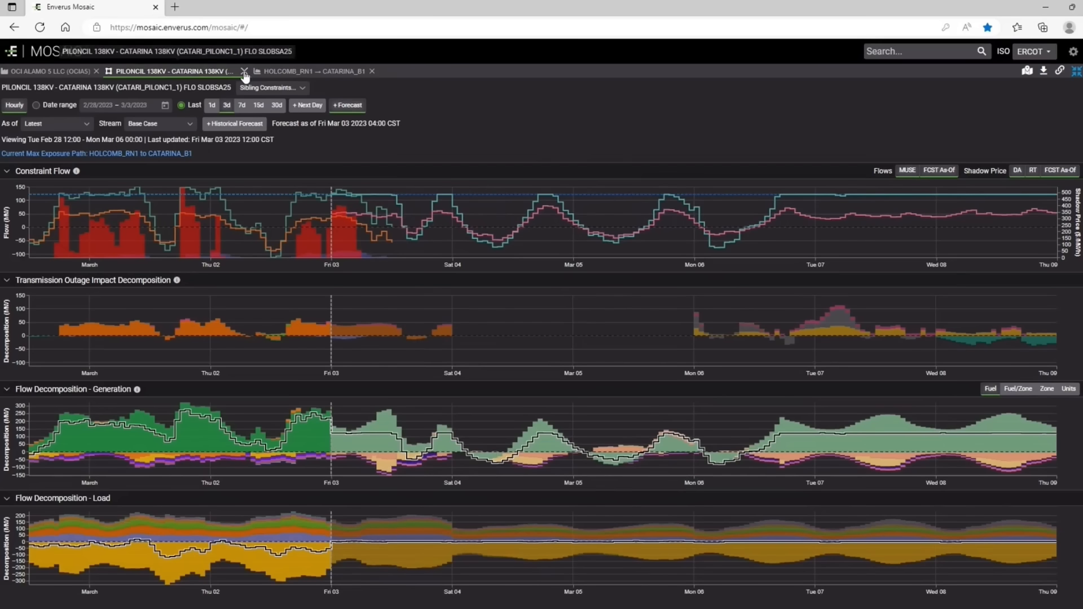
- Switch between the constraint flow forecast and the HOLCOMB_RN1–CATARINA_B1 path price dashboard, ending on the path dashboard
{"action": "left_click", "coordinate": [319, 71]}
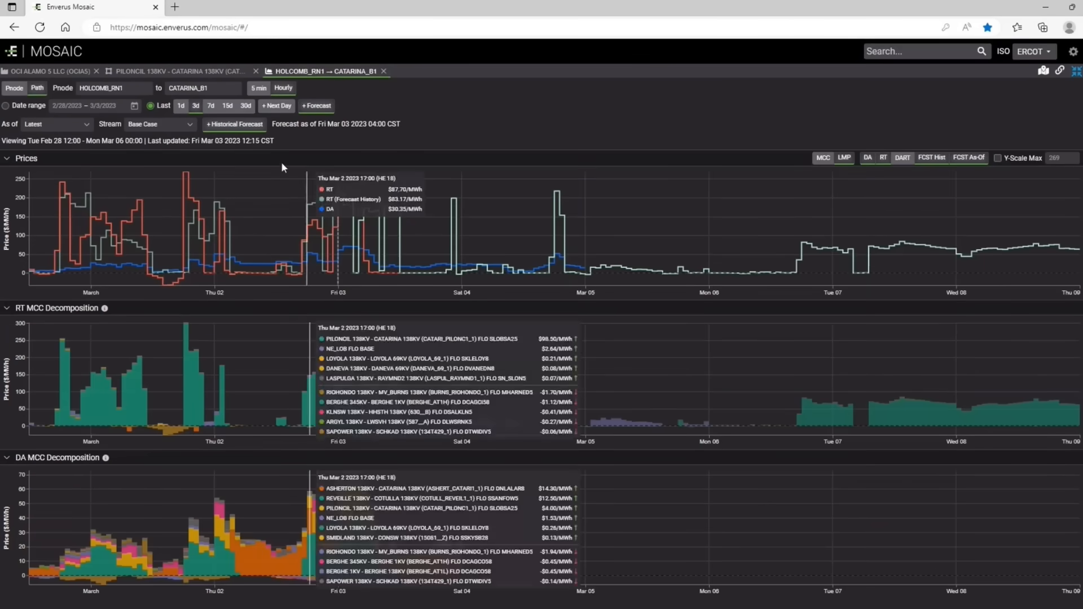
{"action": "left_click", "coordinate": [173, 71]}
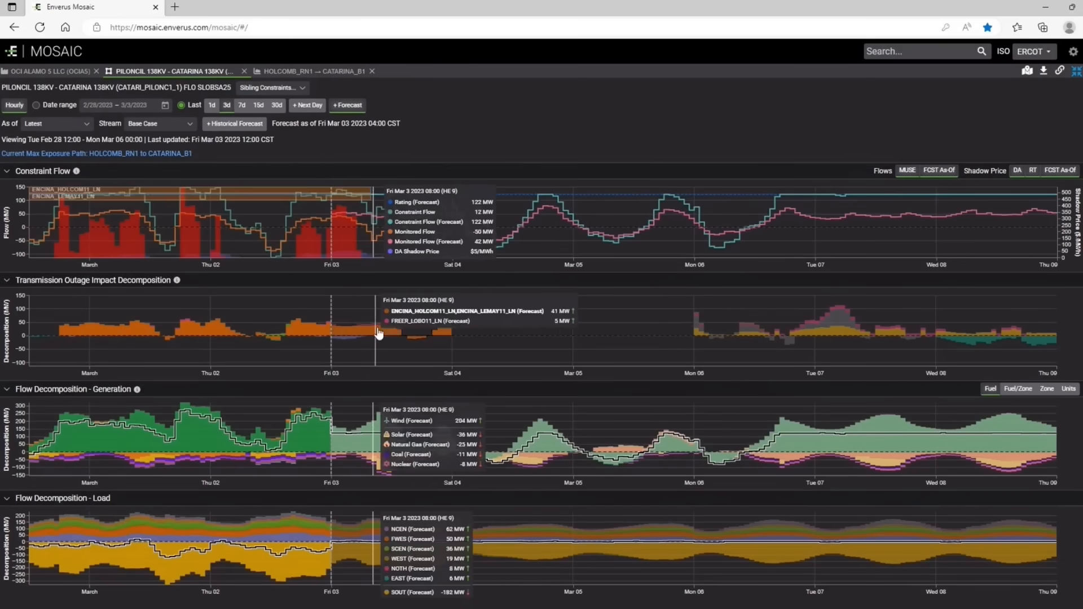
{"action": "mouse_move", "coordinate": [704, 326]}
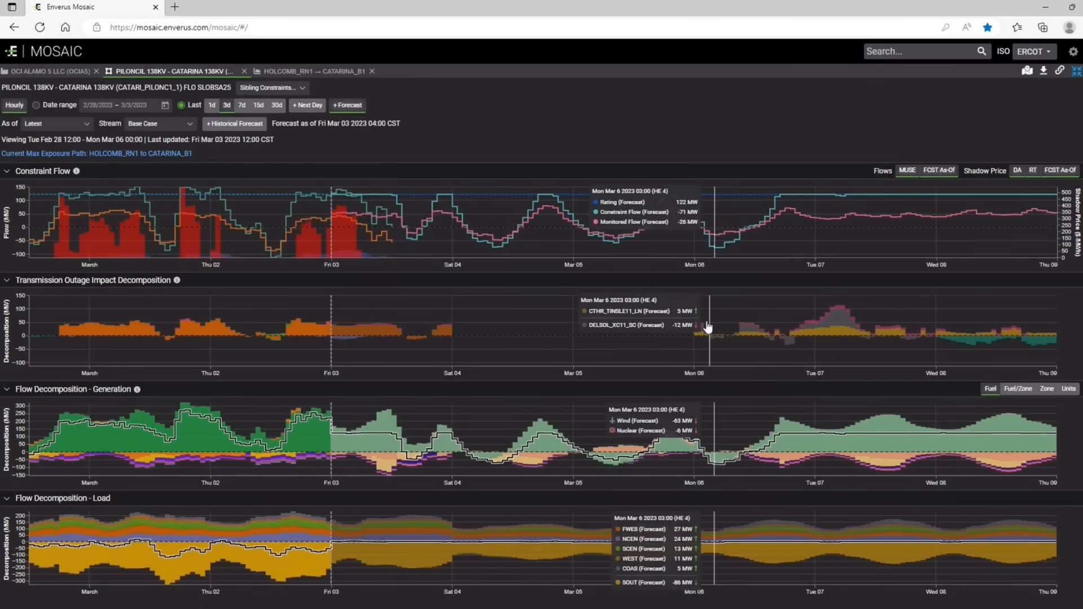
{"action": "mouse_move", "coordinate": [733, 307]}
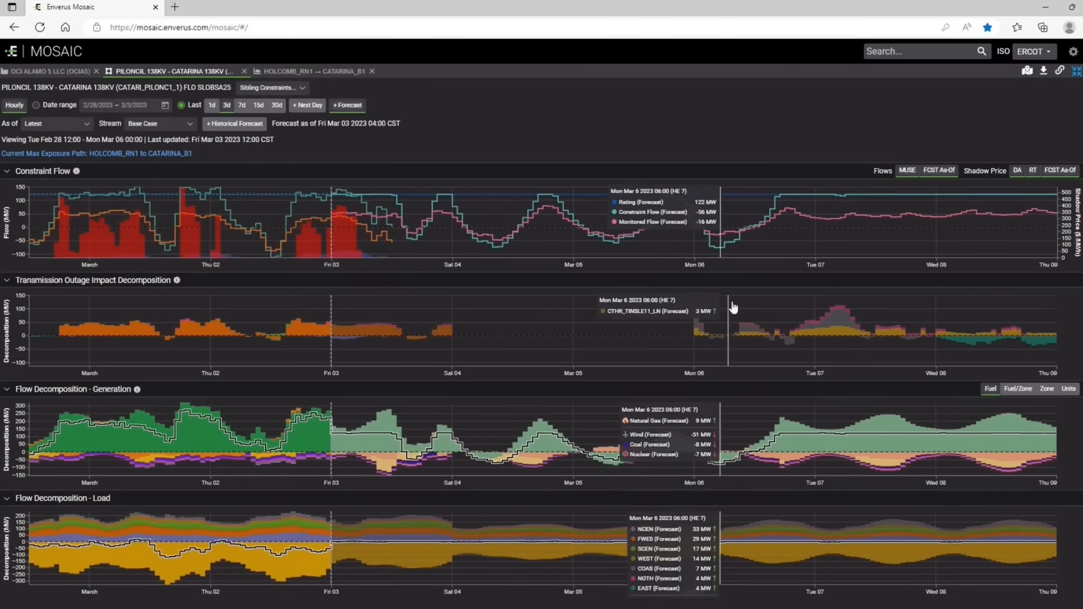
{"action": "mouse_move", "coordinate": [1012, 329]}
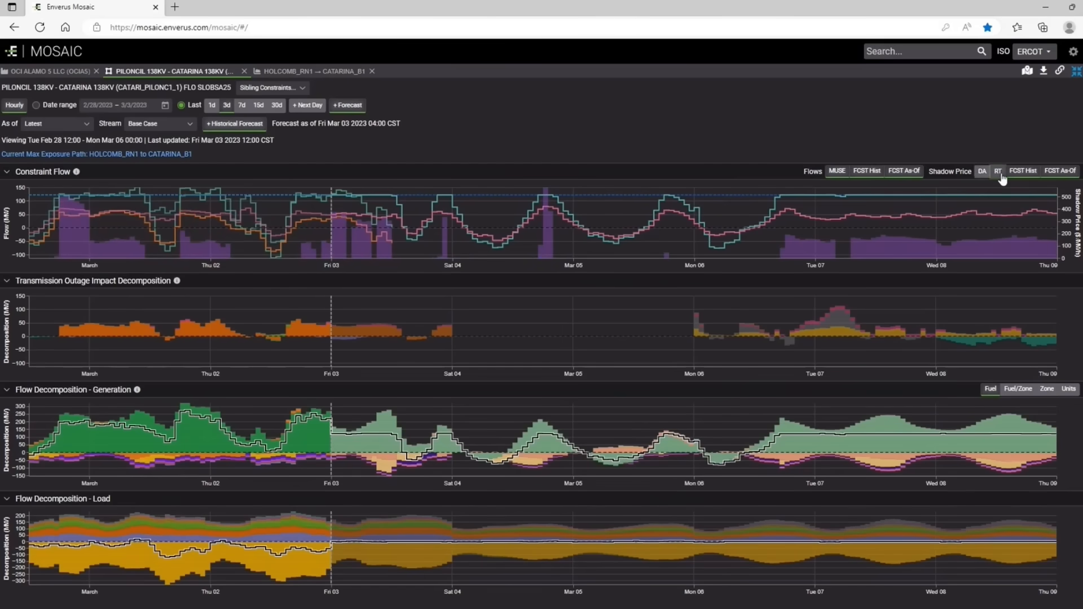
{"action": "mouse_move", "coordinate": [66, 250]}
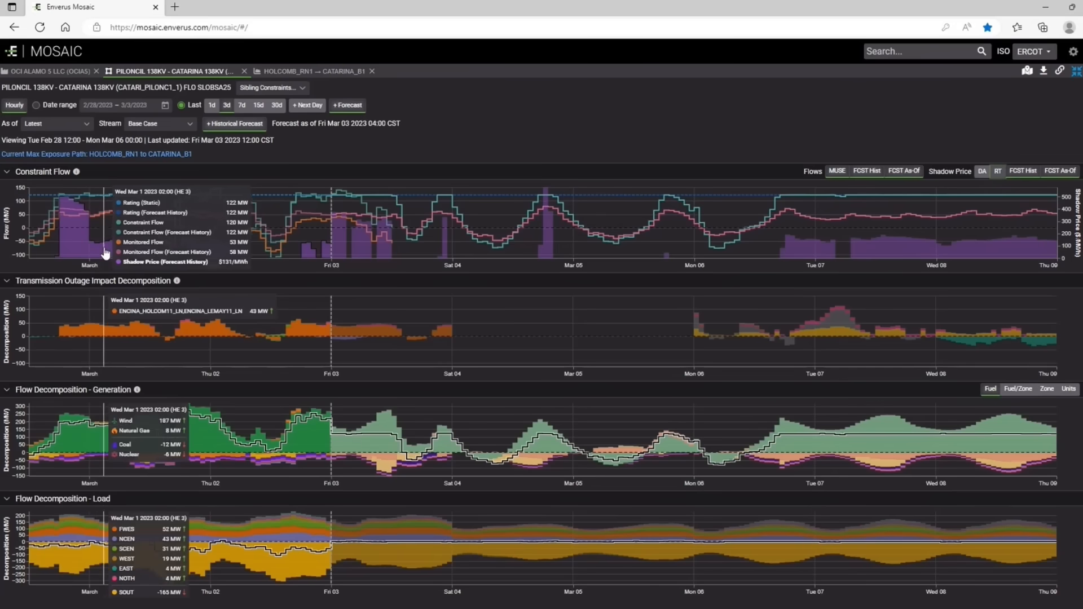
{"action": "mouse_move", "coordinate": [310, 256]}
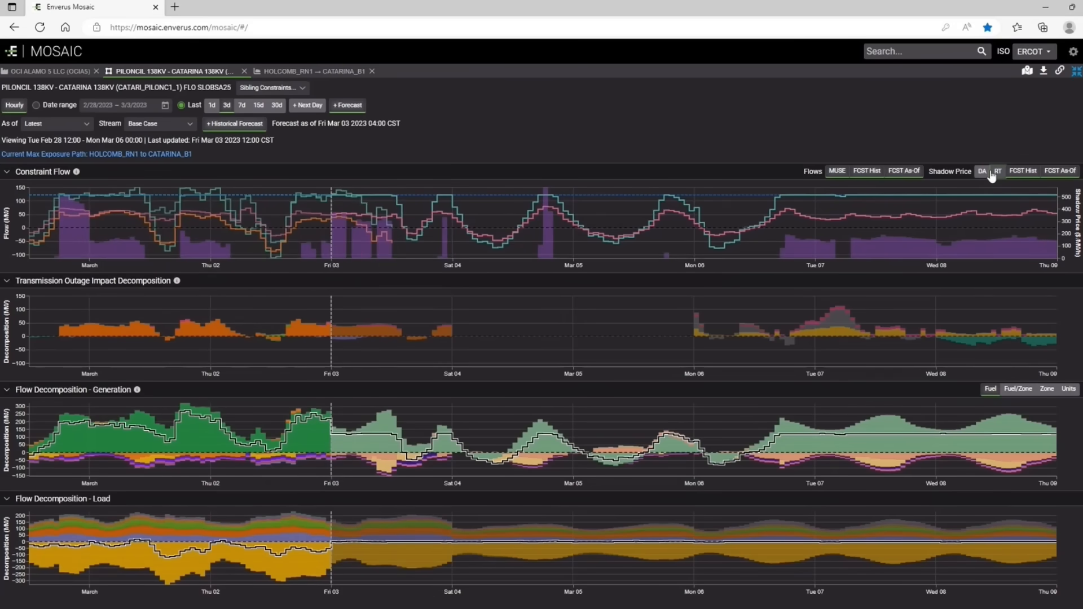
{"action": "mouse_move", "coordinate": [108, 252]}
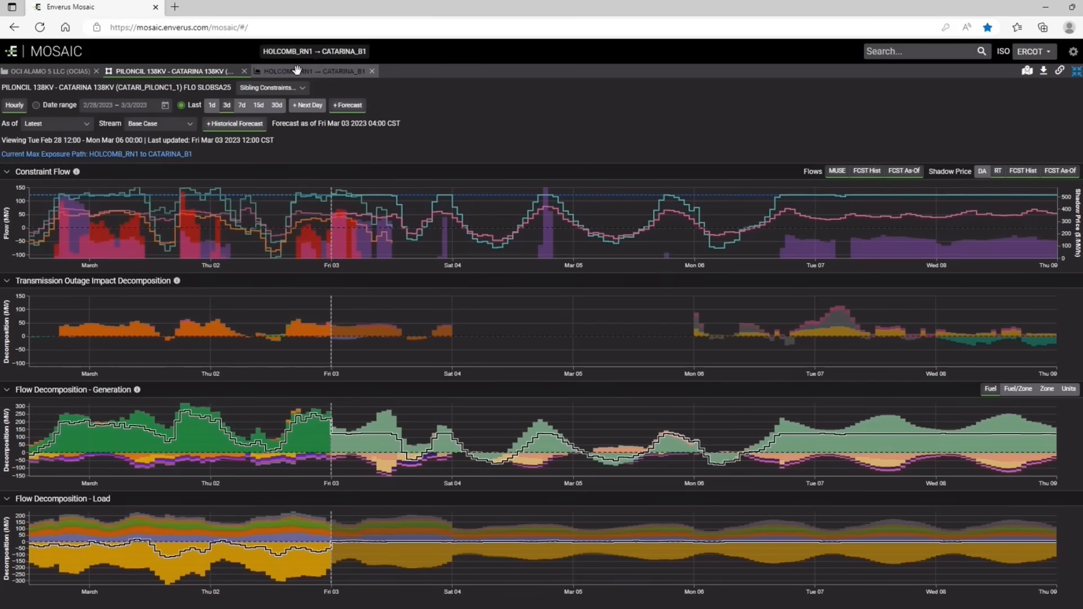
{"action": "mouse_move", "coordinate": [282, 66]}
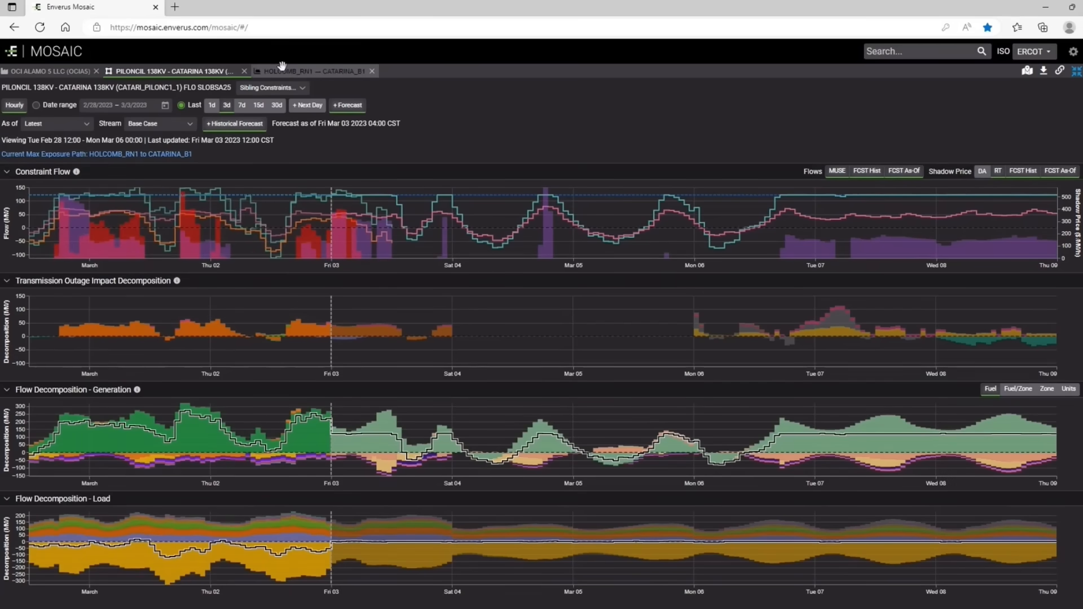
{"action": "left_click", "coordinate": [312, 71]}
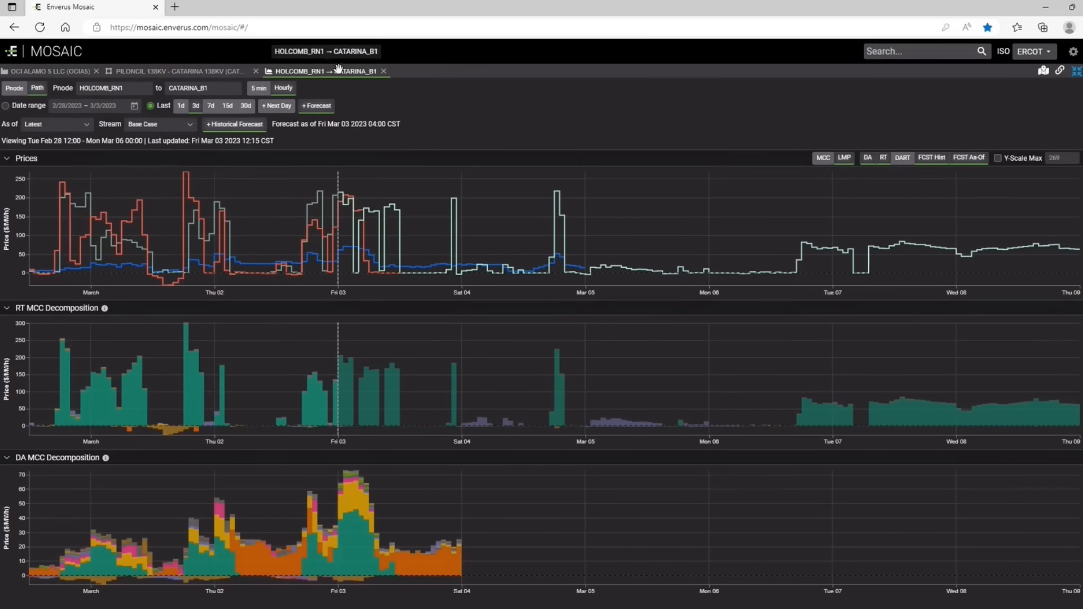
{"action": "mouse_move", "coordinate": [370, 214]}
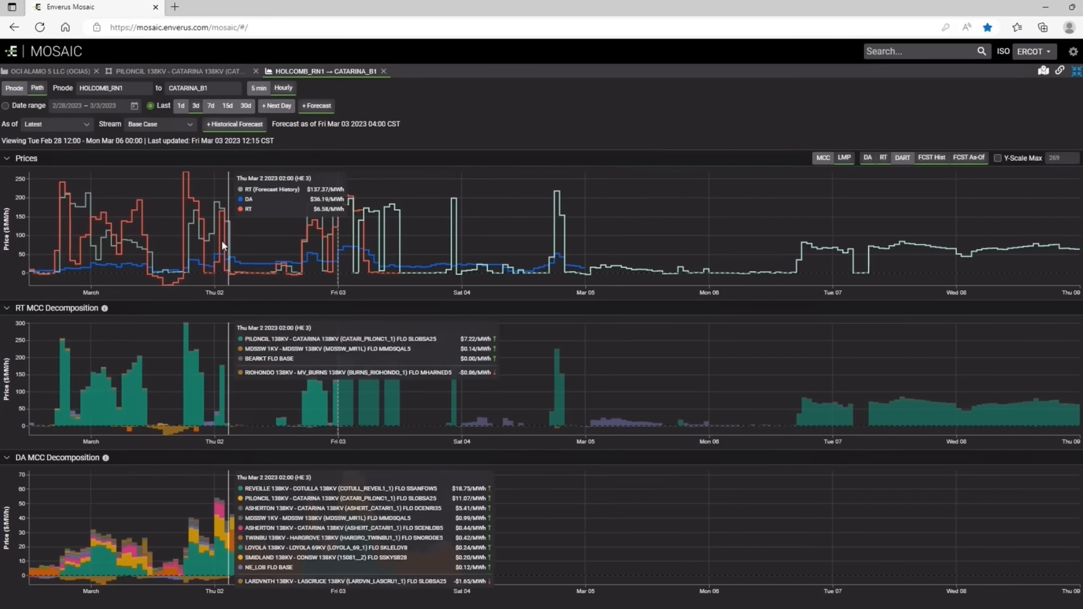
{"action": "mouse_move", "coordinate": [76, 230]}
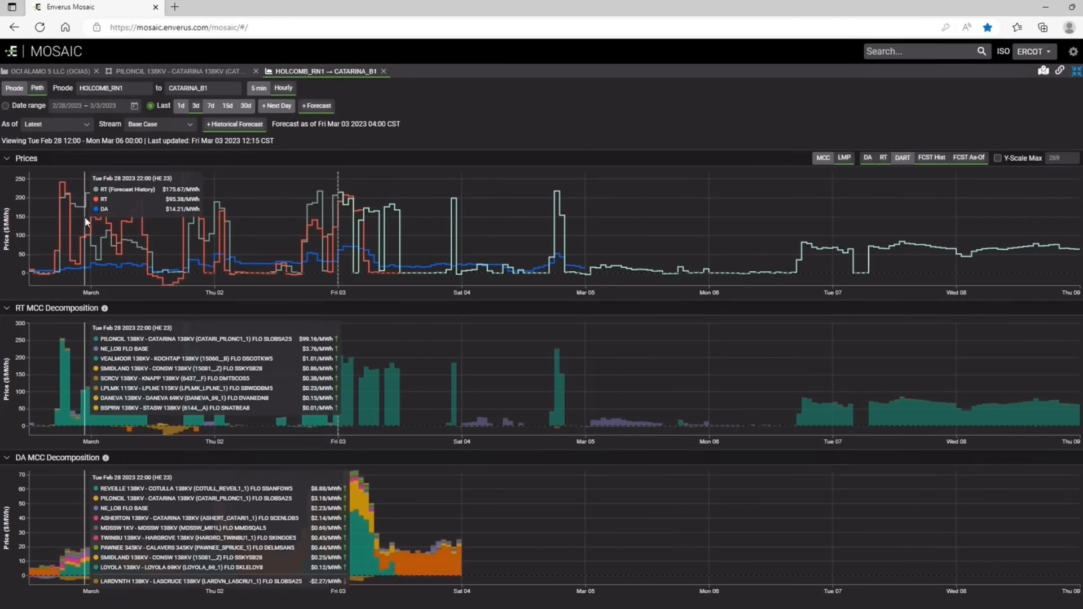
{"action": "mouse_move", "coordinate": [87, 272]}
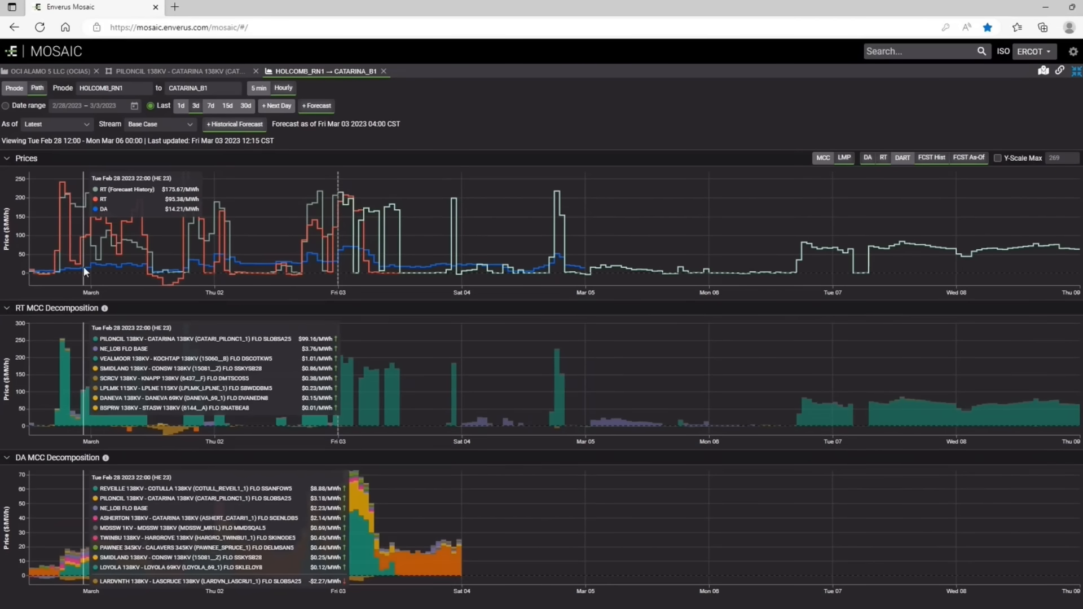
{"action": "mouse_move", "coordinate": [186, 273]}
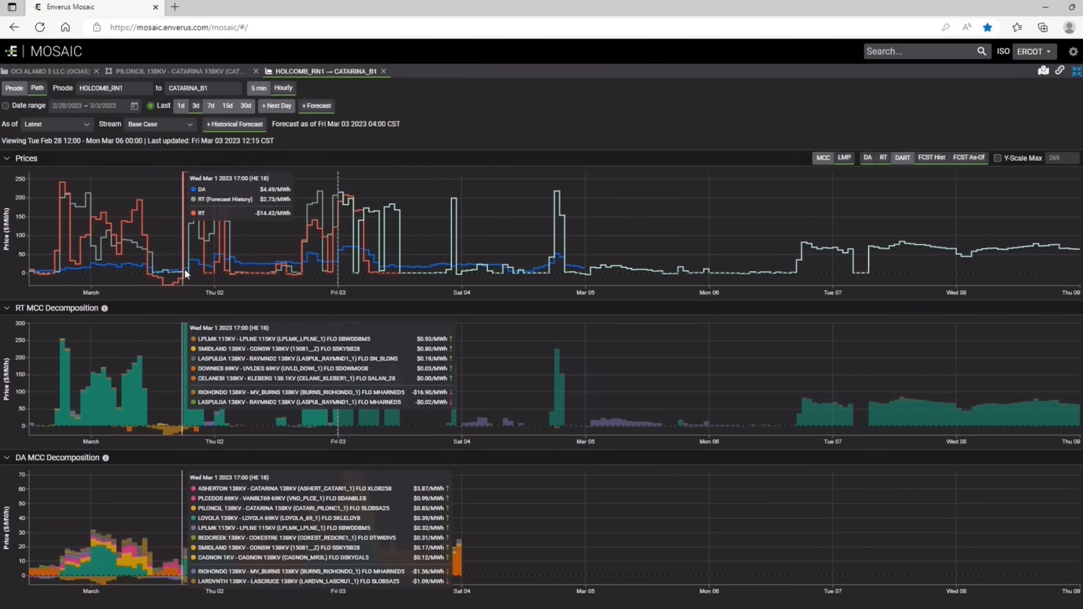
{"action": "mouse_move", "coordinate": [296, 272]}
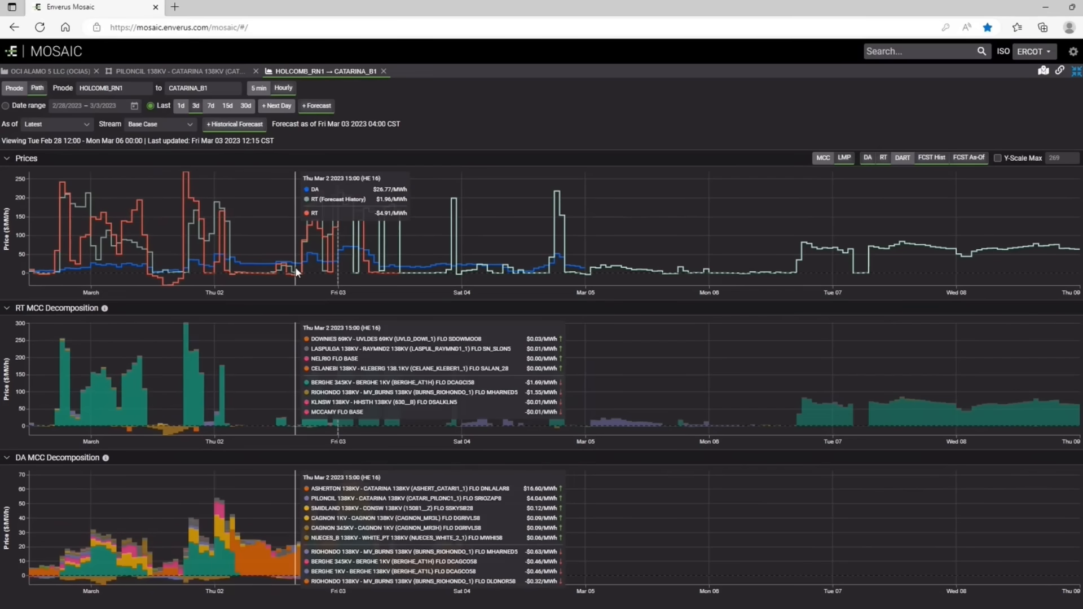
- View the PILONCIL–CATARINA constraint forecast, then the OCI ALAMO 5 LLC generator forecast
{"action": "left_click", "coordinate": [179, 71]}
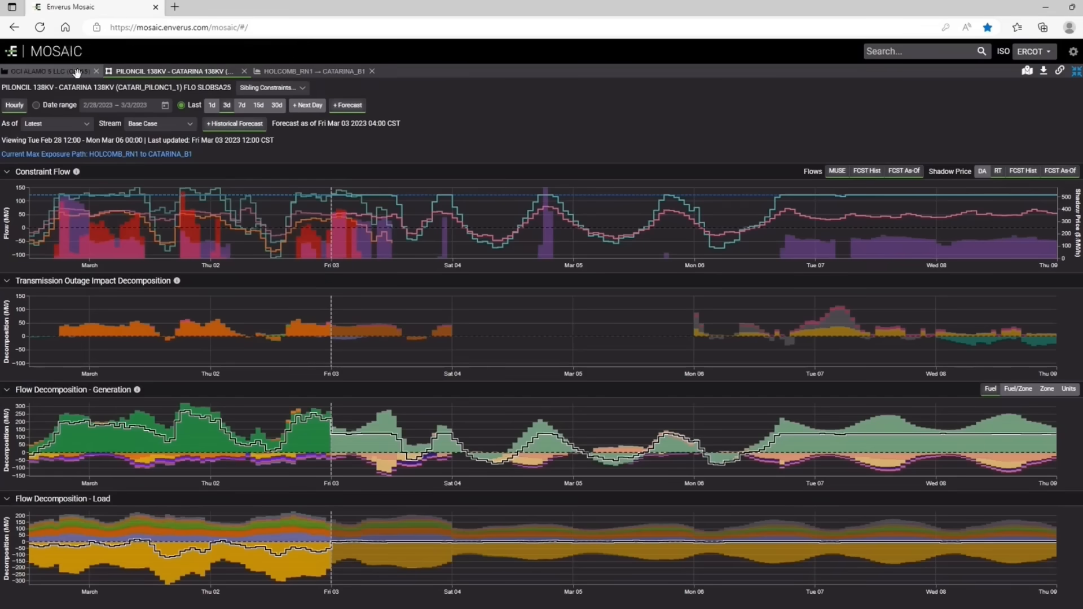
{"action": "left_click", "coordinate": [45, 71]}
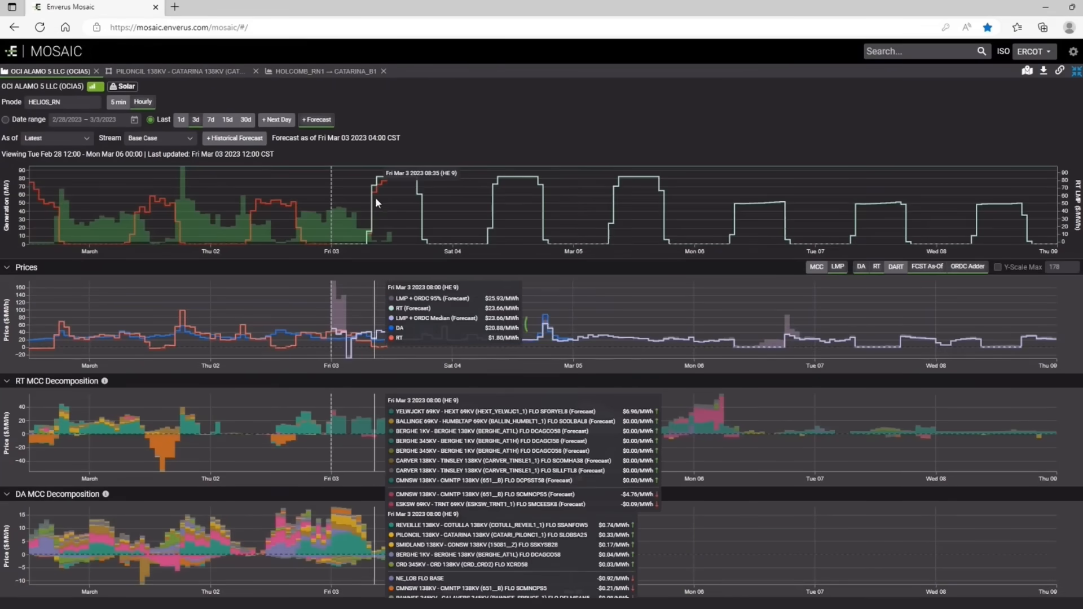
{"action": "mouse_move", "coordinate": [371, 195]}
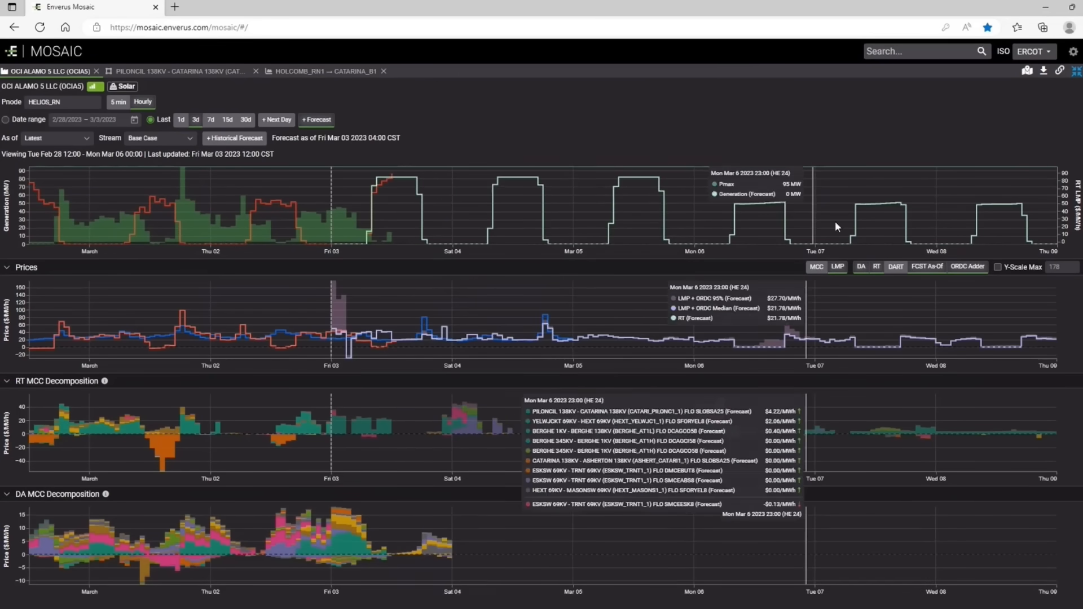
{"action": "mouse_move", "coordinate": [764, 282]}
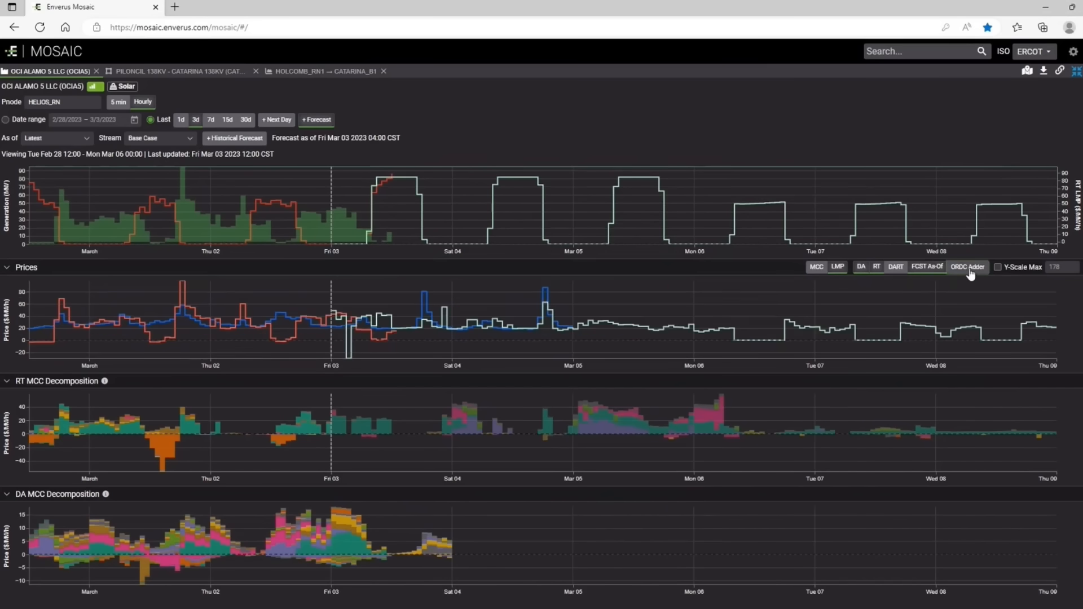
{"action": "mouse_move", "coordinate": [390, 337]}
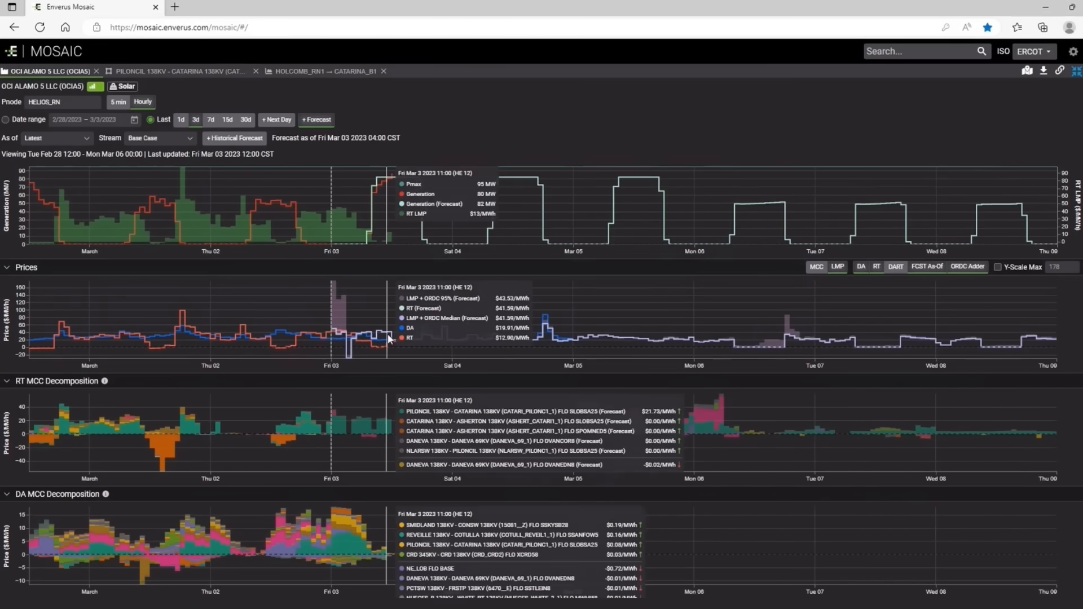
{"action": "mouse_move", "coordinate": [478, 343]}
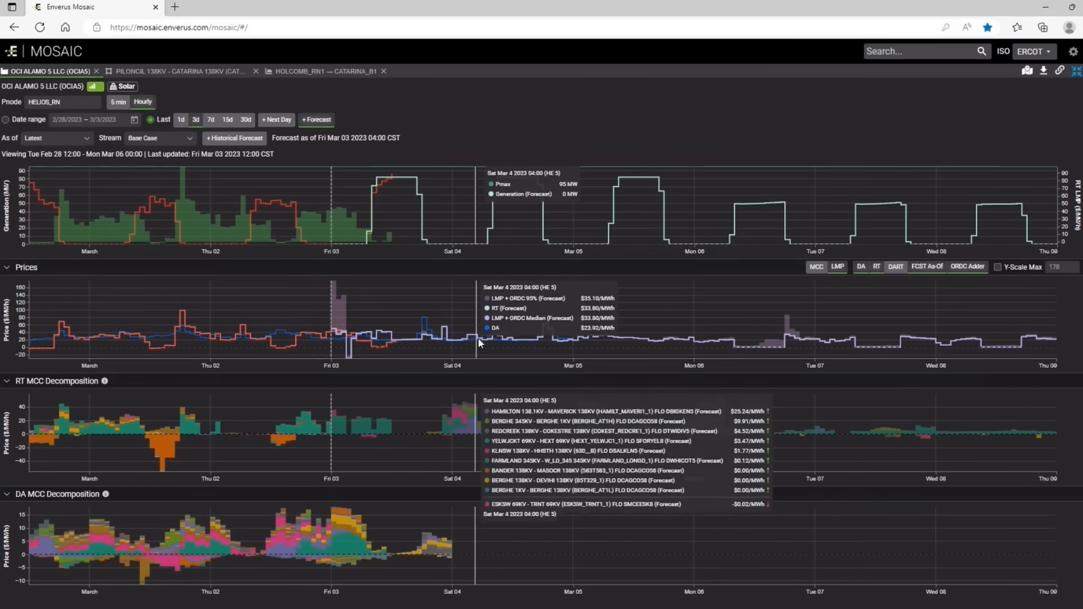
{"action": "mouse_move", "coordinate": [625, 342]}
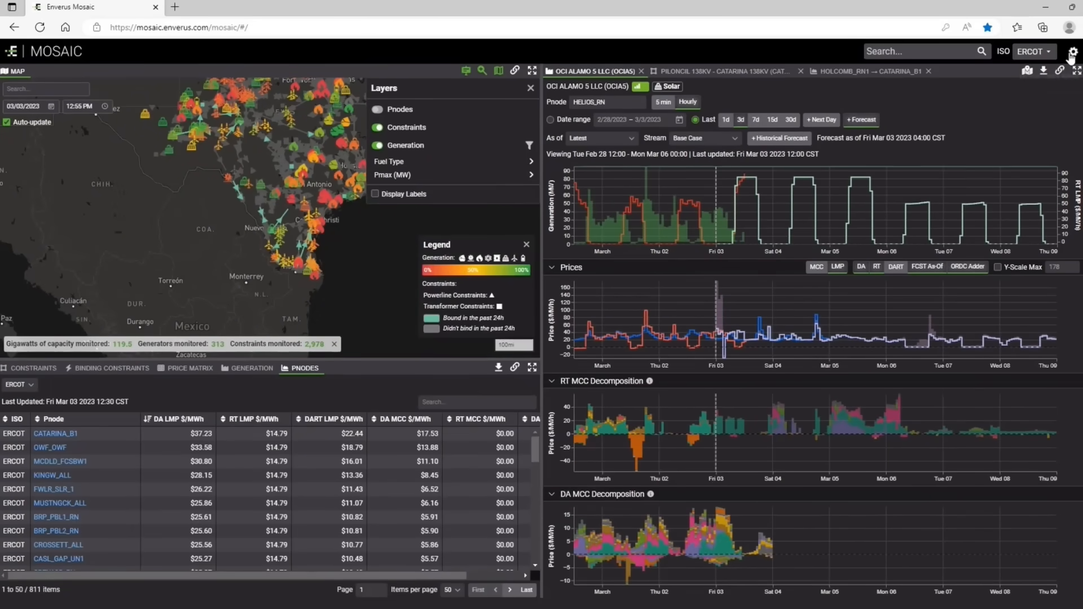
- Choose Daily Binding Constraints from the settings gear's list of views
{"action": "left_click", "coordinate": [1073, 51]}
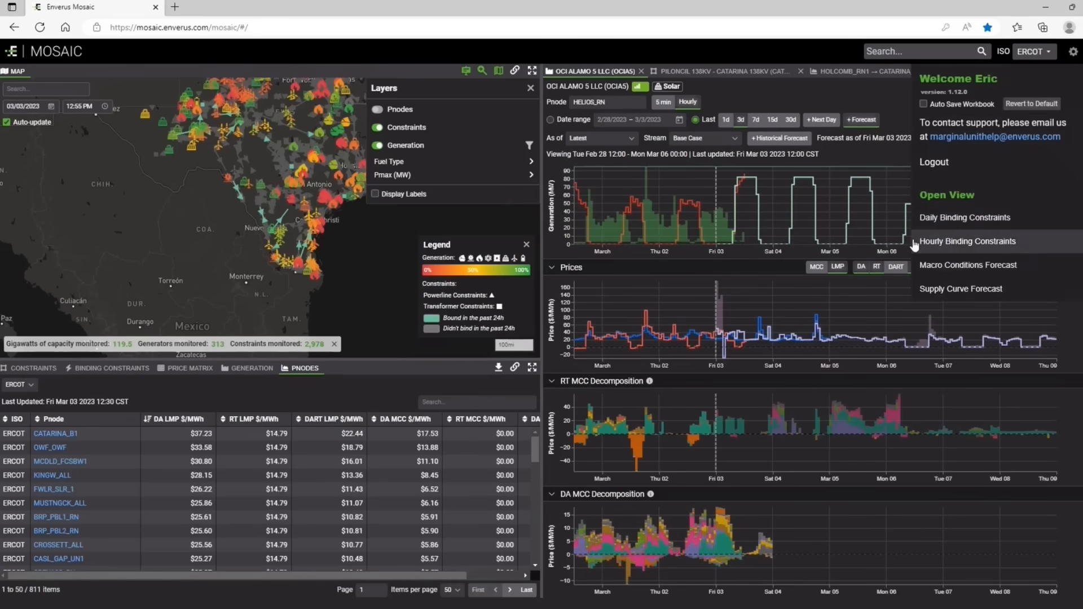
{"action": "left_click", "coordinate": [965, 217]}
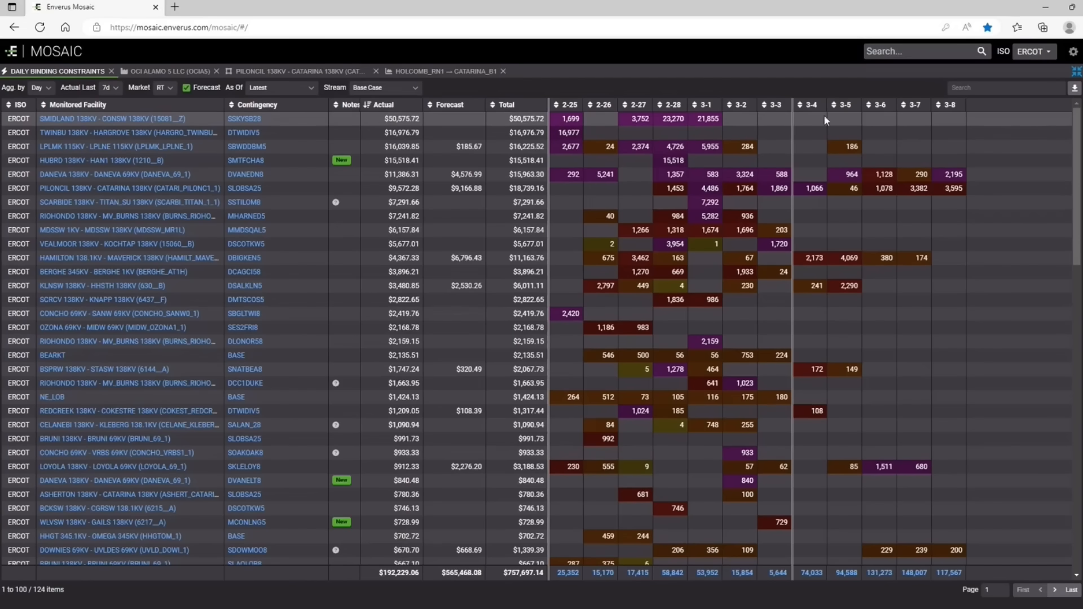
{"action": "mouse_move", "coordinate": [946, 125]}
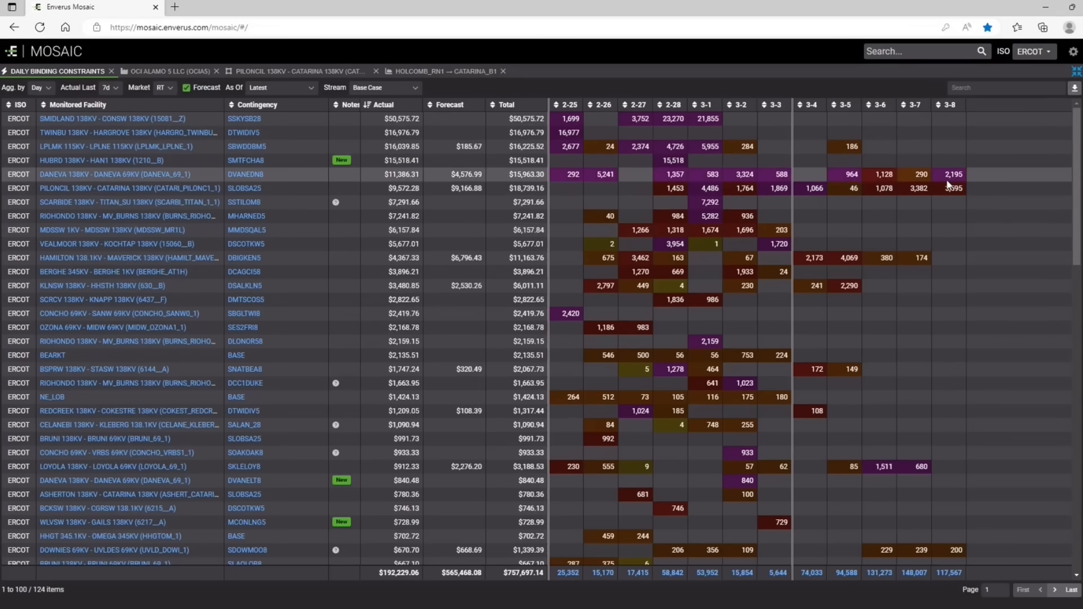
- Scroll through the Daily Binding Constraints table, return to the top and reopen the list of views
{"action": "scroll", "scroll_direction": "down", "scroll_amount": 3}
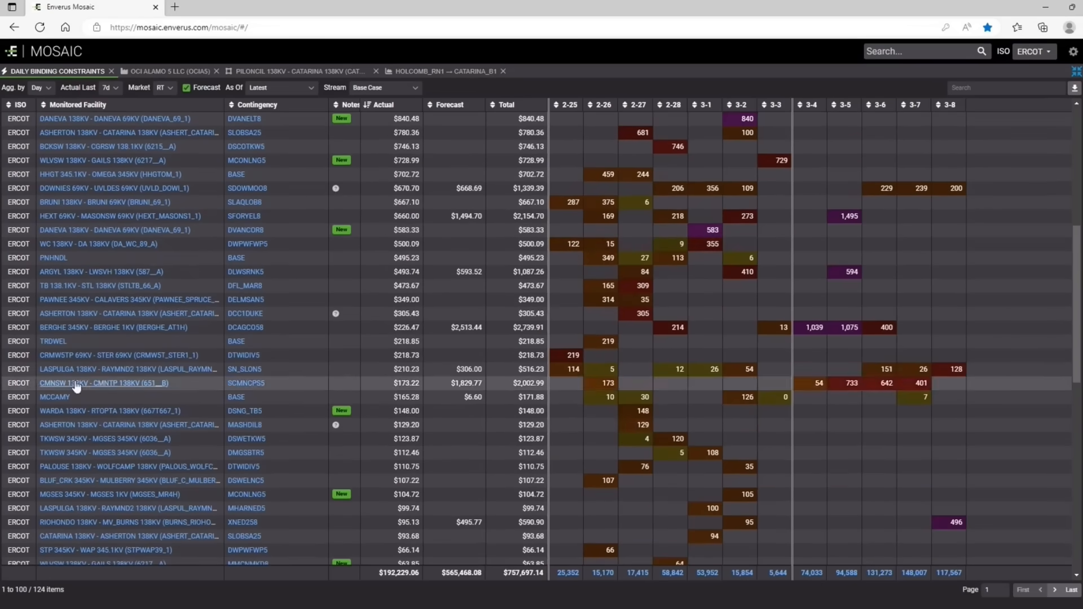
{"action": "mouse_move", "coordinate": [627, 395]}
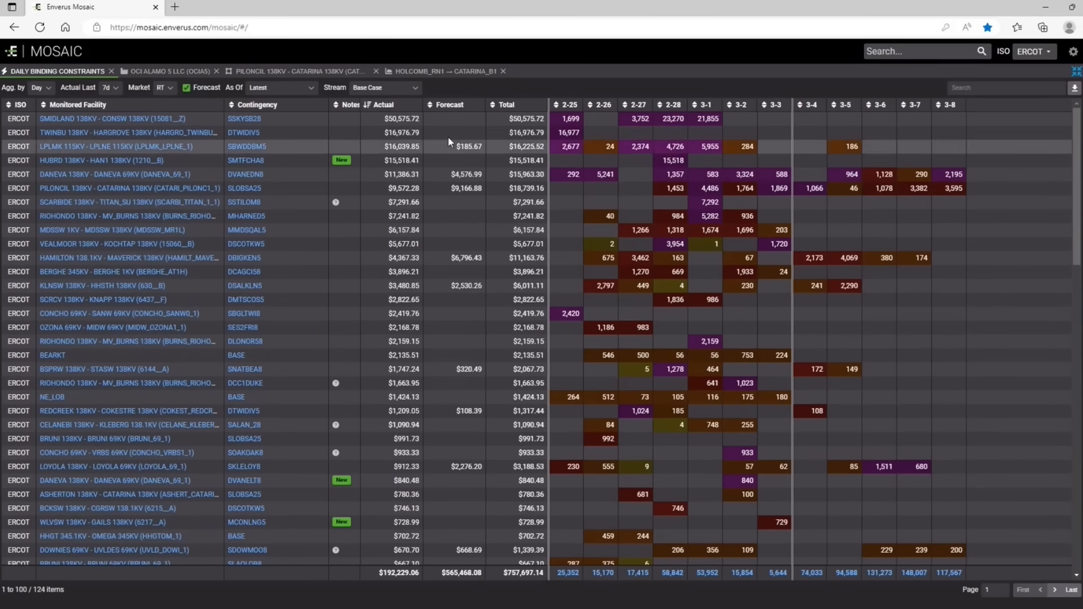
{"action": "left_click", "coordinate": [384, 87]}
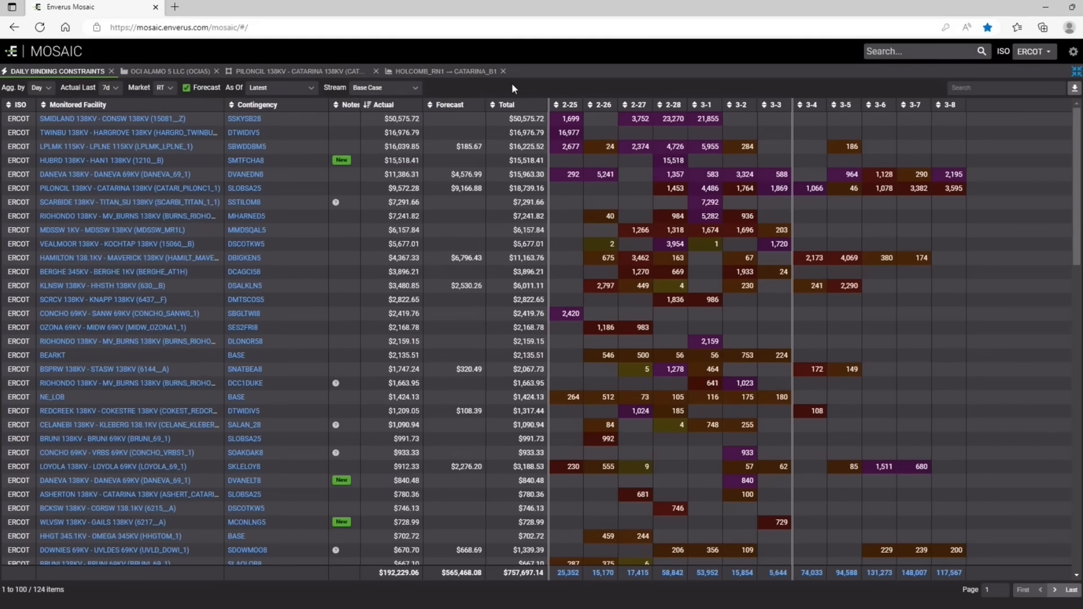
{"action": "left_click", "coordinate": [1073, 51]}
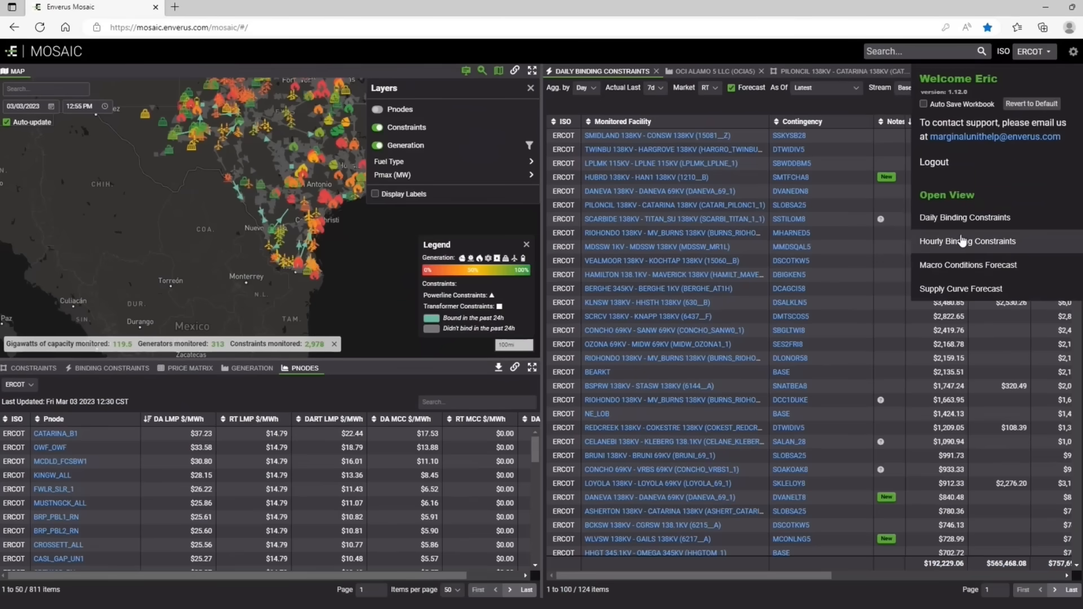
{"action": "mouse_move", "coordinate": [968, 264]}
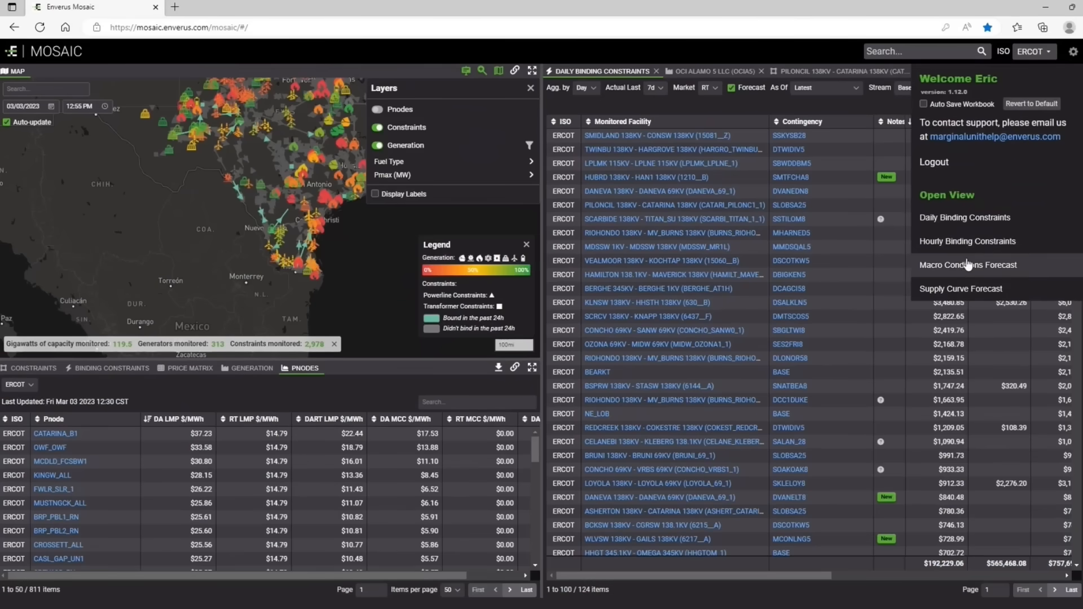